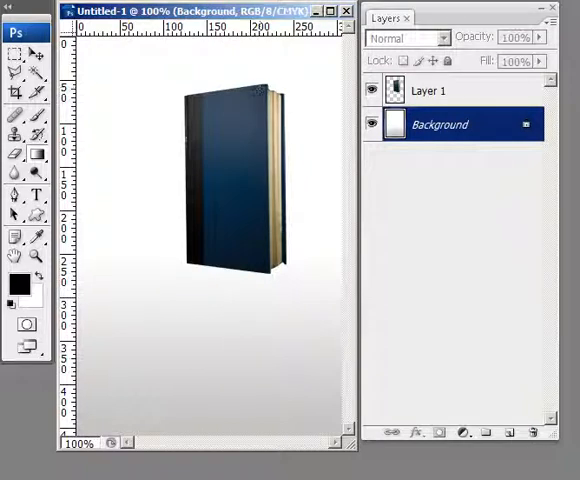
mouse_move(492, 390)
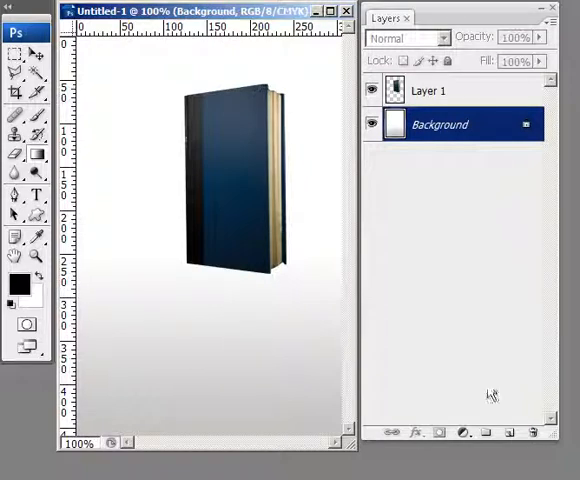
mouse_move(446, 92)
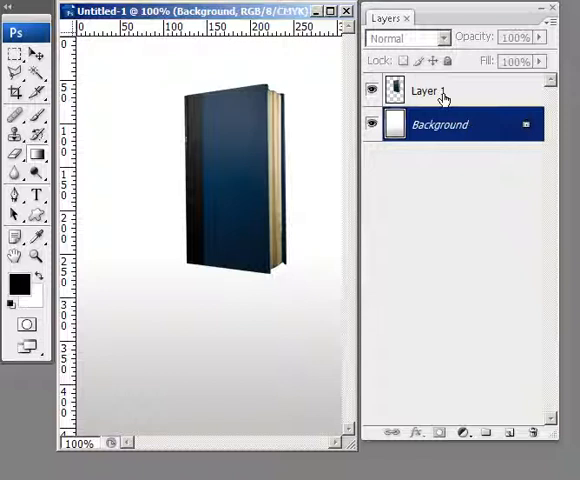
- Select the book layer (Layer 1) so it can be duplicated as Layer 1 copy
click(430, 92)
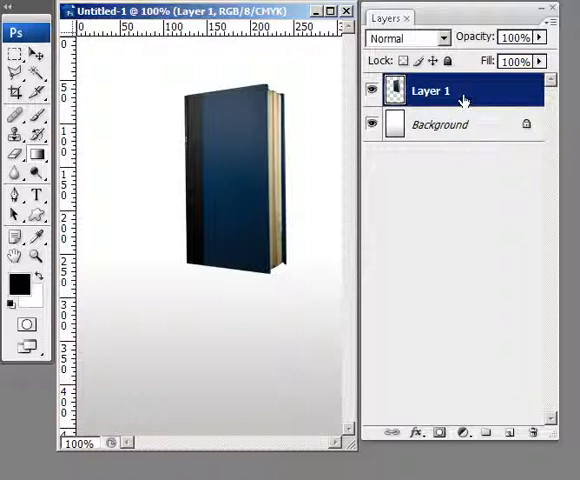
mouse_move(478, 100)
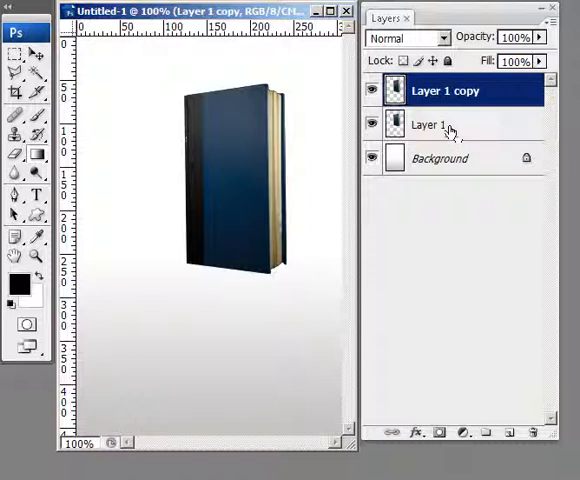
- Free-transform the original Layer 1 and flip it vertically beneath the book copy
click(440, 124)
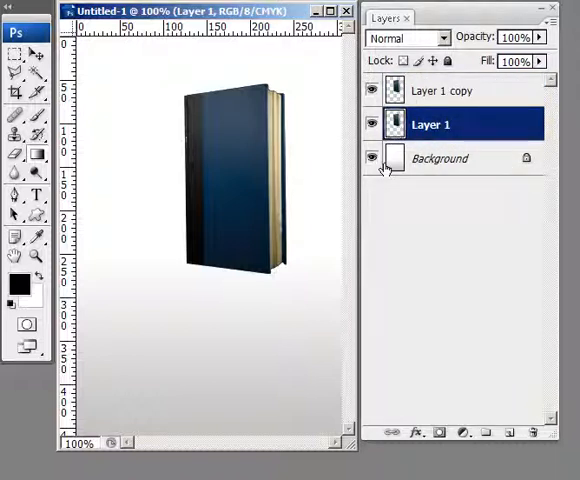
click(372, 158)
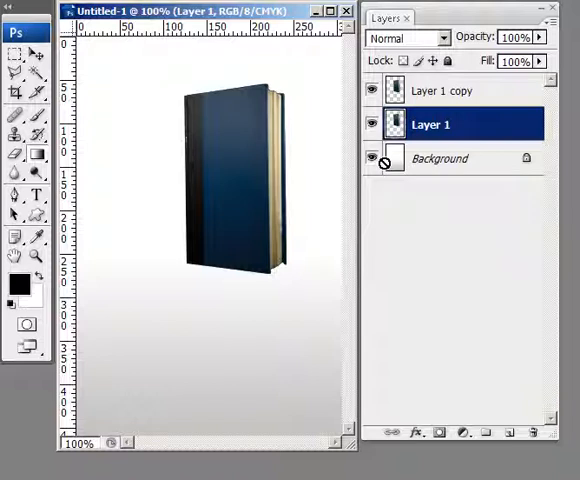
key(ctrl+t)
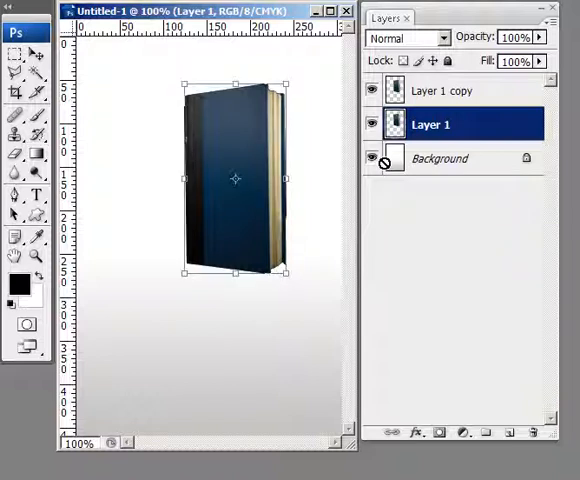
click(376, 158)
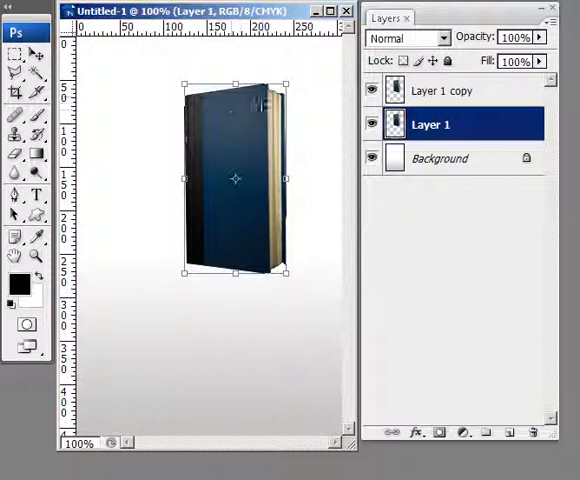
mouse_move(244, 138)
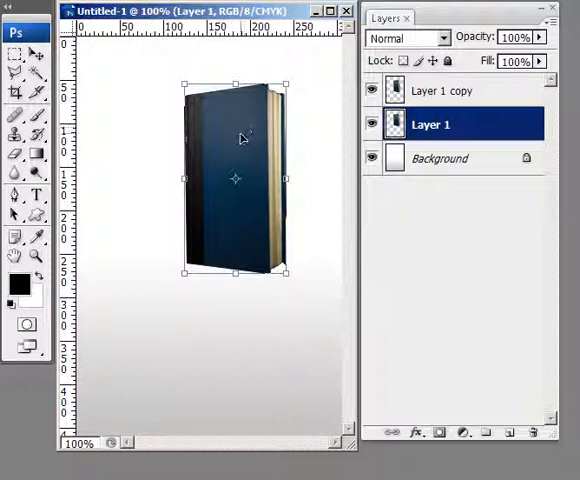
mouse_move(236, 134)
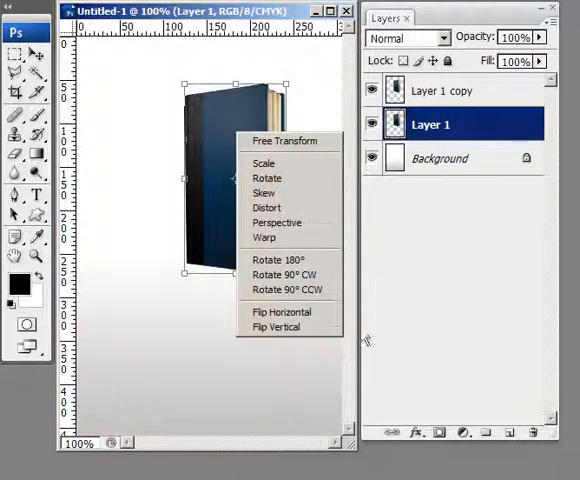
click(280, 312)
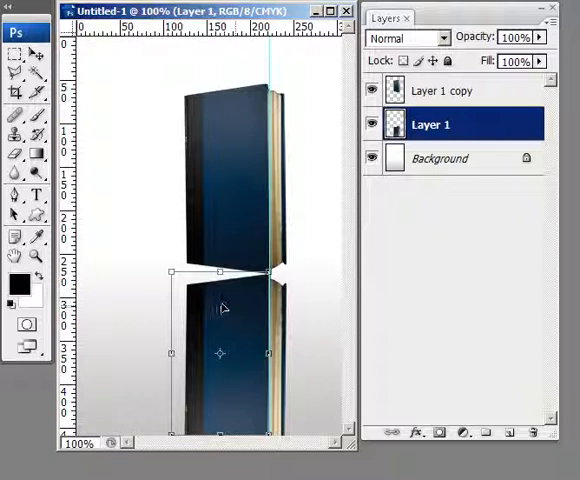
- Switch the open transform to Skew mode to slant the reflection to the book's angle
right_click(224, 308)
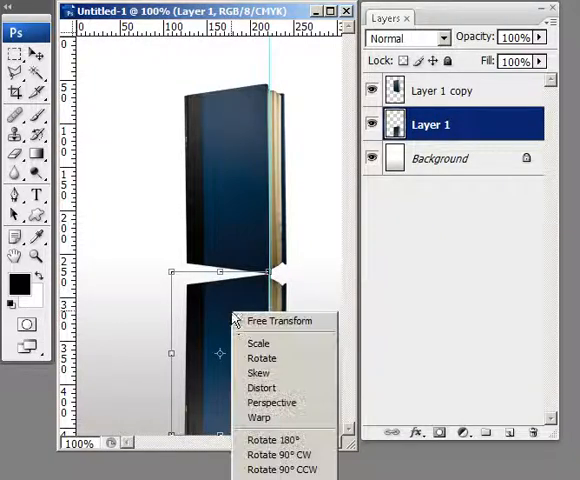
mouse_move(258, 372)
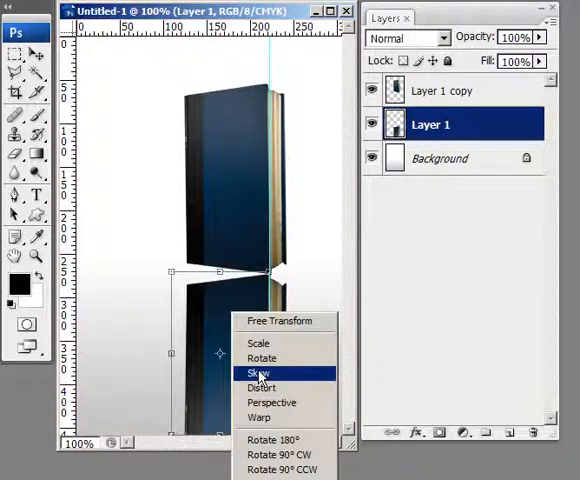
click(258, 372)
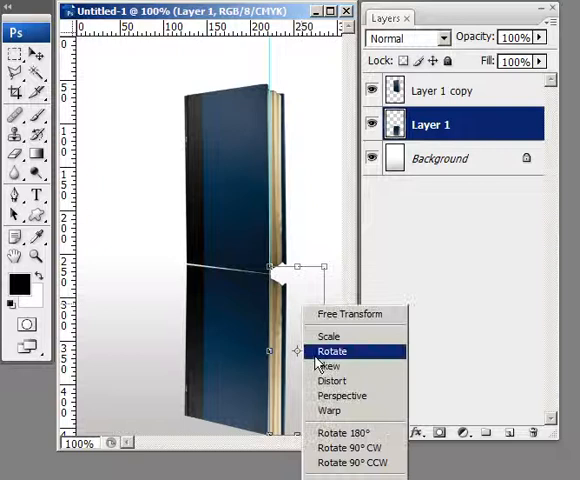
- Skew the remaining side so the reflection's edges meet the book's base
click(332, 352)
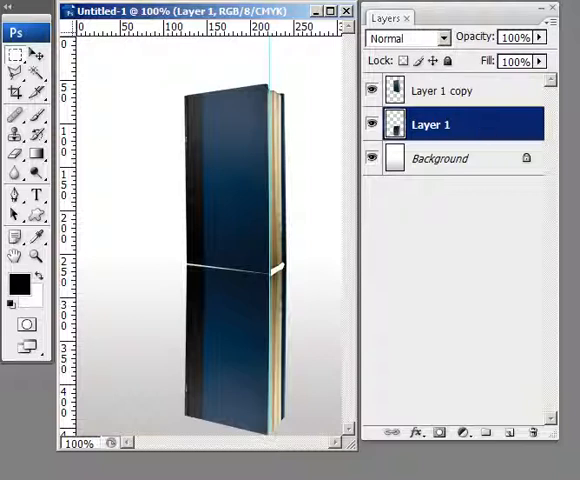
mouse_move(250, 344)
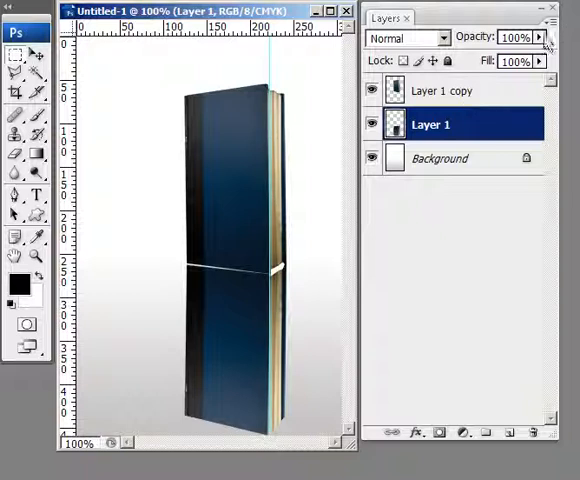
- Lower the reflection layer's opacity to roughly 43-45%
drag(544, 36, 496, 62)
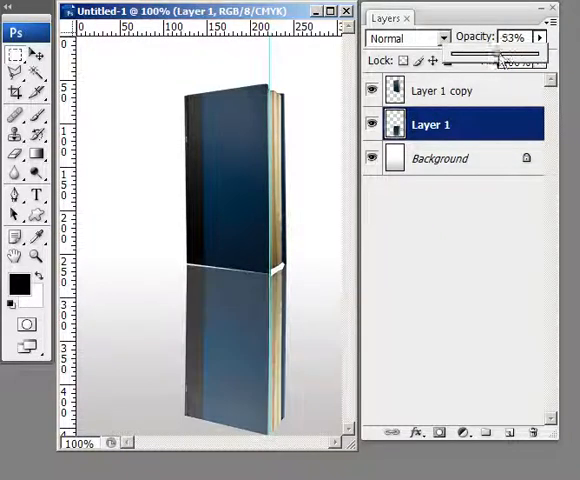
drag(500, 56, 490, 56)
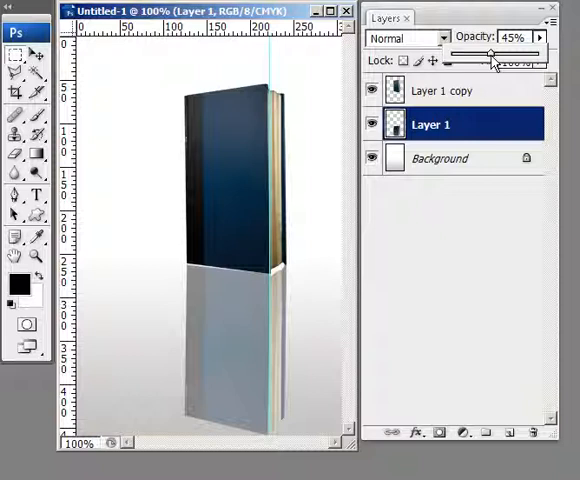
drag(490, 52, 484, 52)
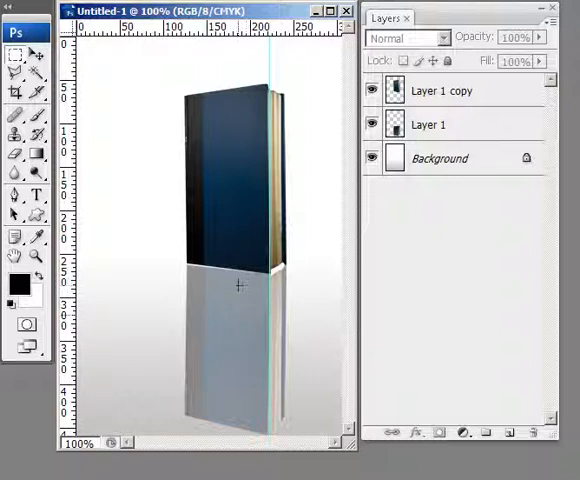
mouse_move(236, 348)
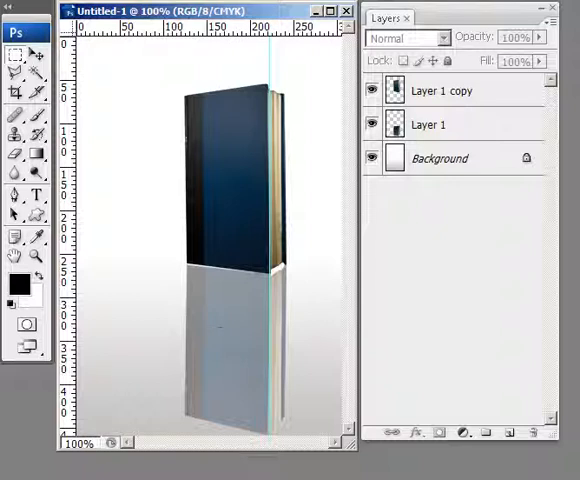
click(428, 124)
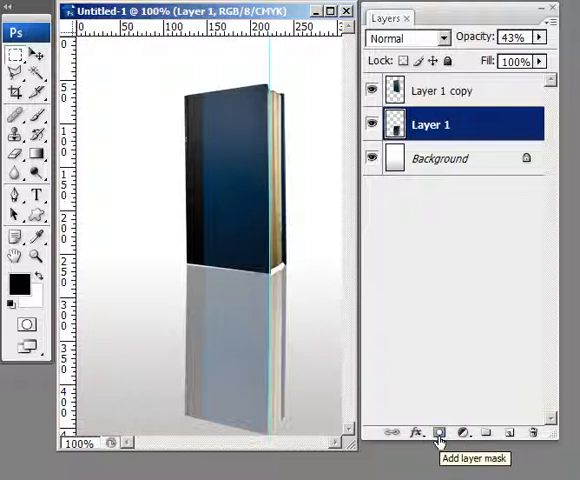
- Add a layer mask to the reflection layer and target the mask for editing
click(456, 428)
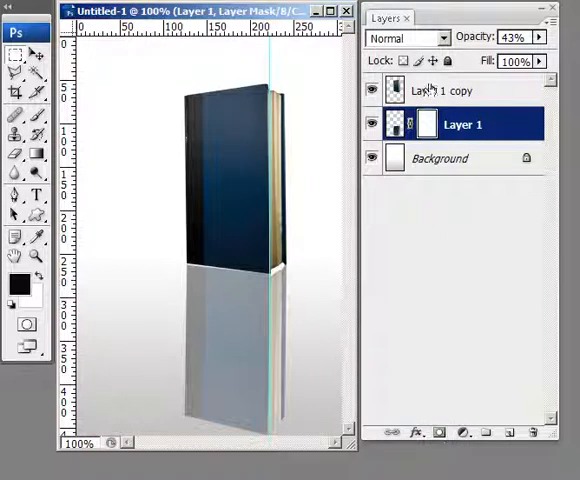
click(424, 124)
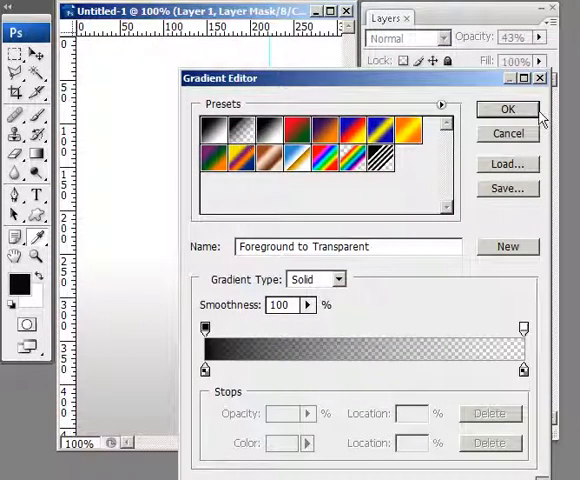
- Confirm the Foreground to Transparent gradient preset in the Gradient Editor
click(508, 112)
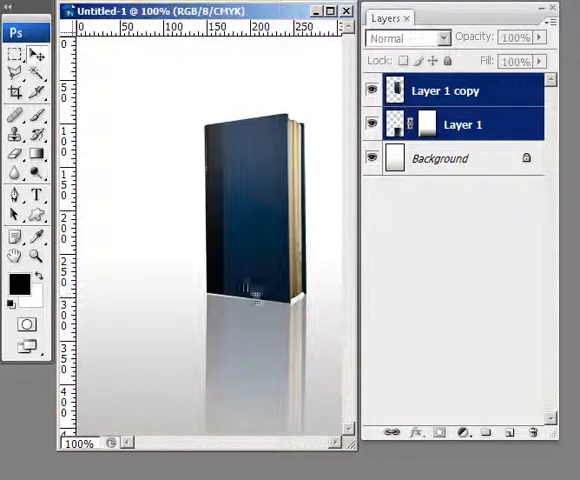
mouse_move(228, 292)
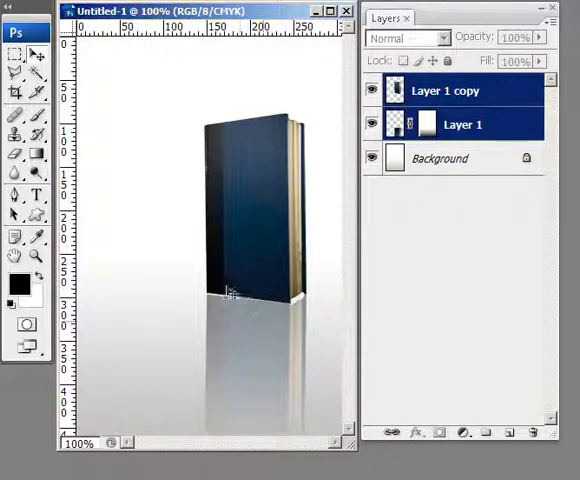